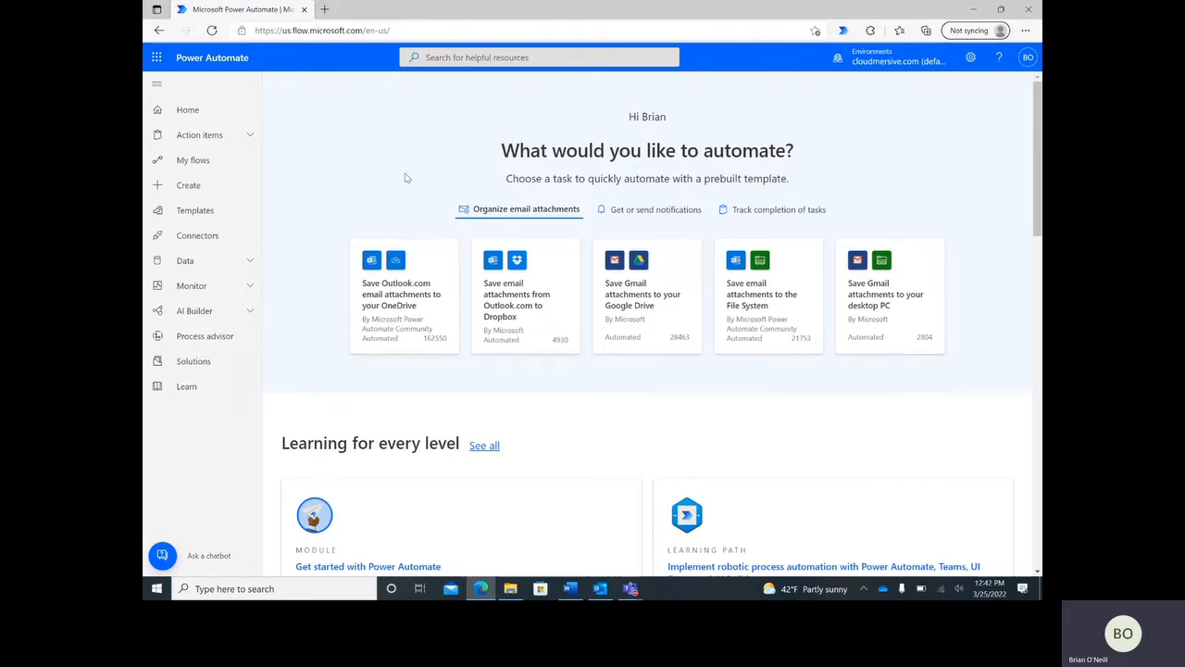
mouse_move(387, 157)
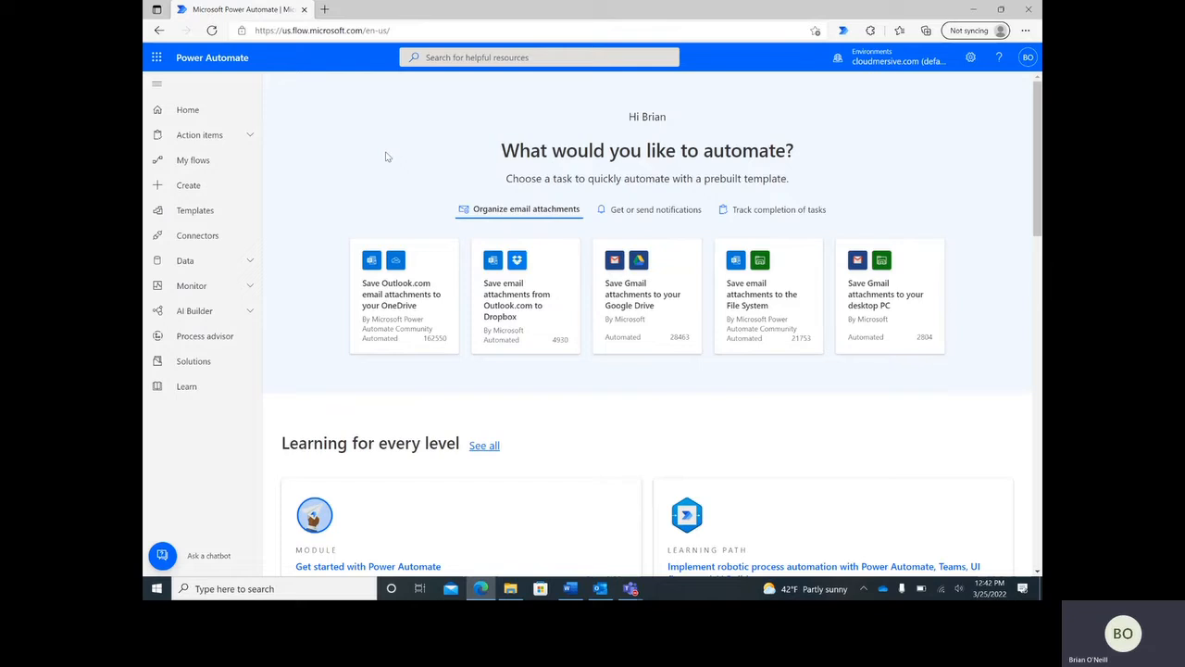
mouse_move(385, 161)
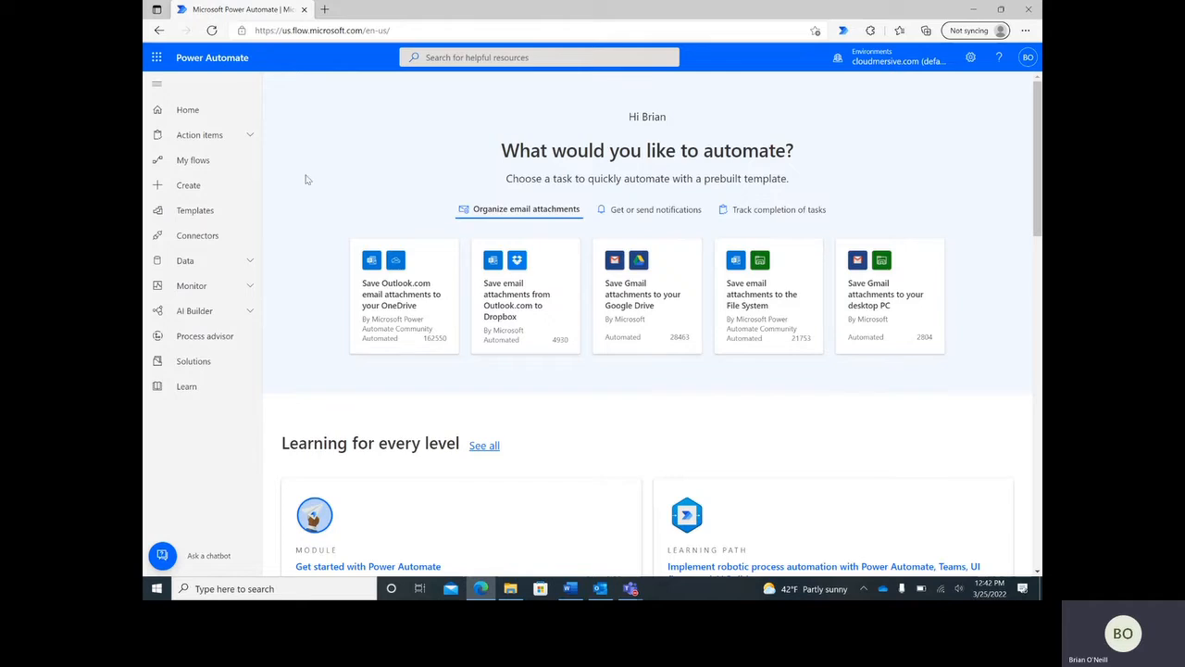
Create an instant cloud flow named 'URL to TXT' with a manual trigger.
left_click(188, 185)
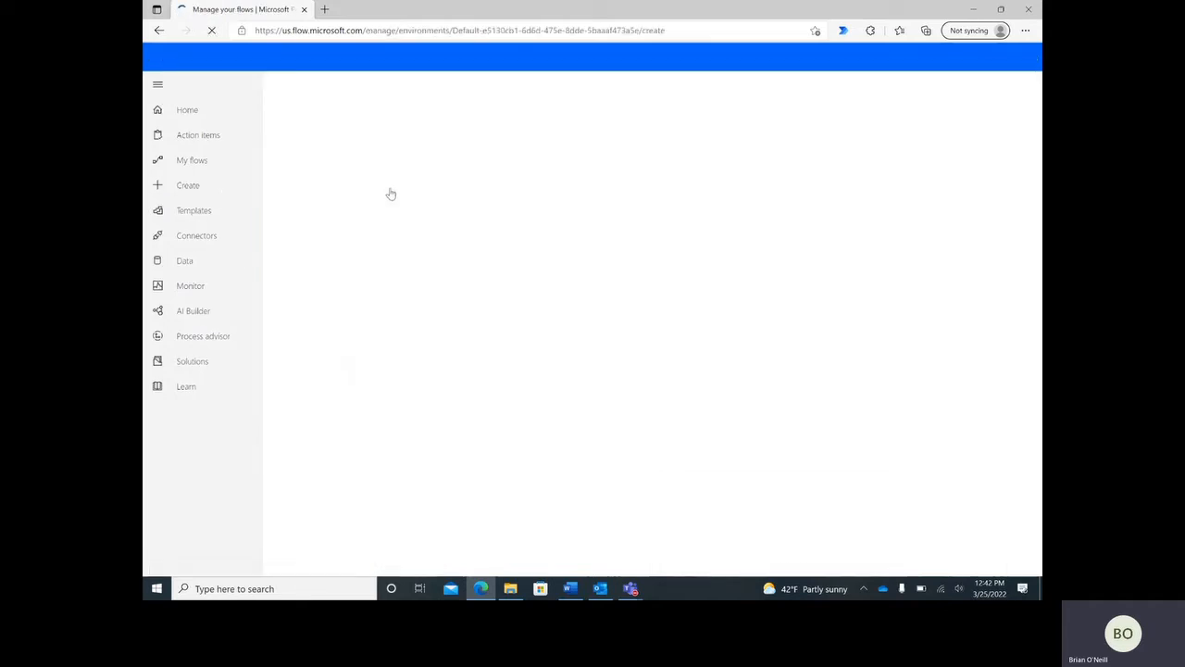
left_click(188, 184)
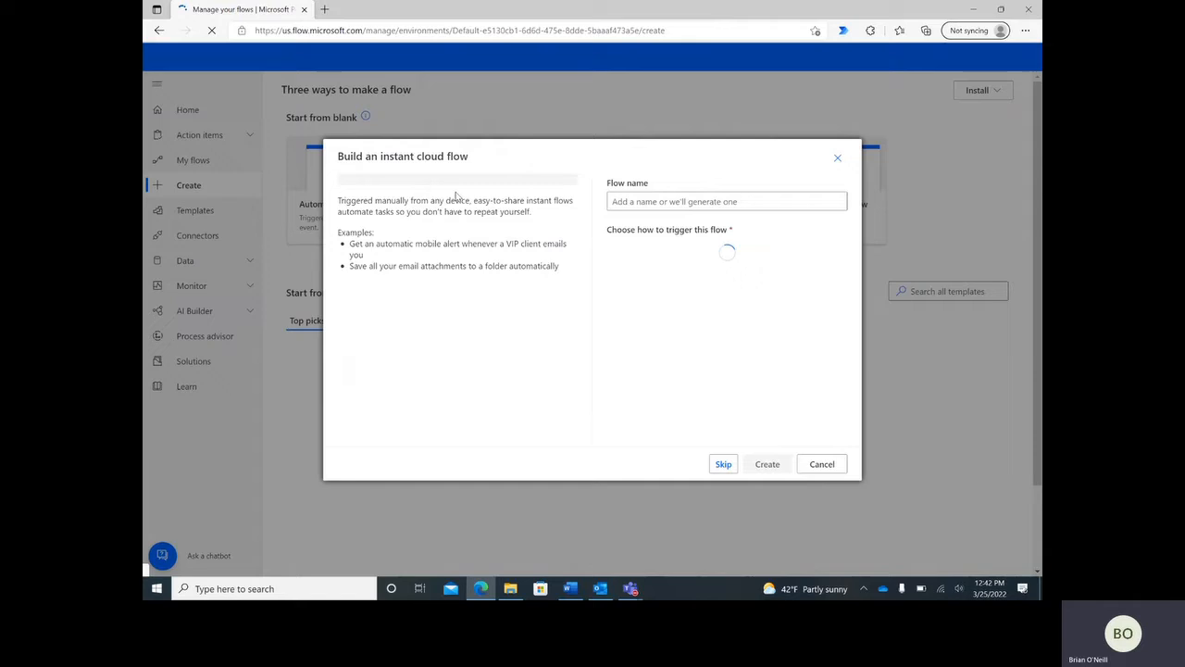
type("URL to TXT")
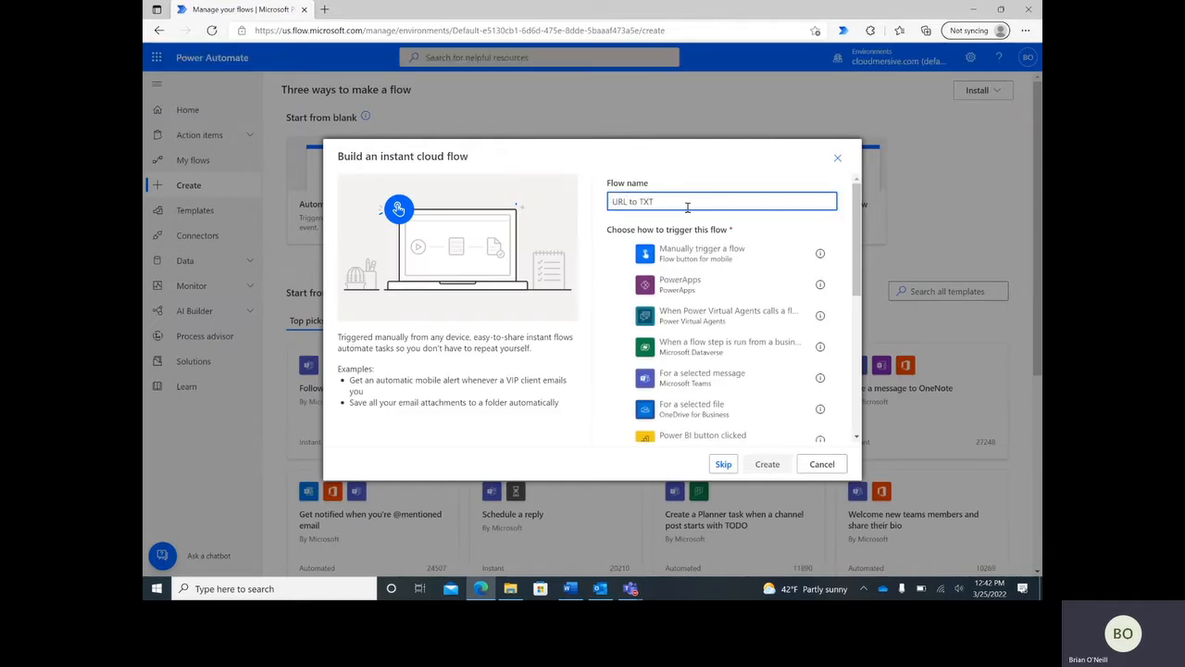
left_click(767, 464)
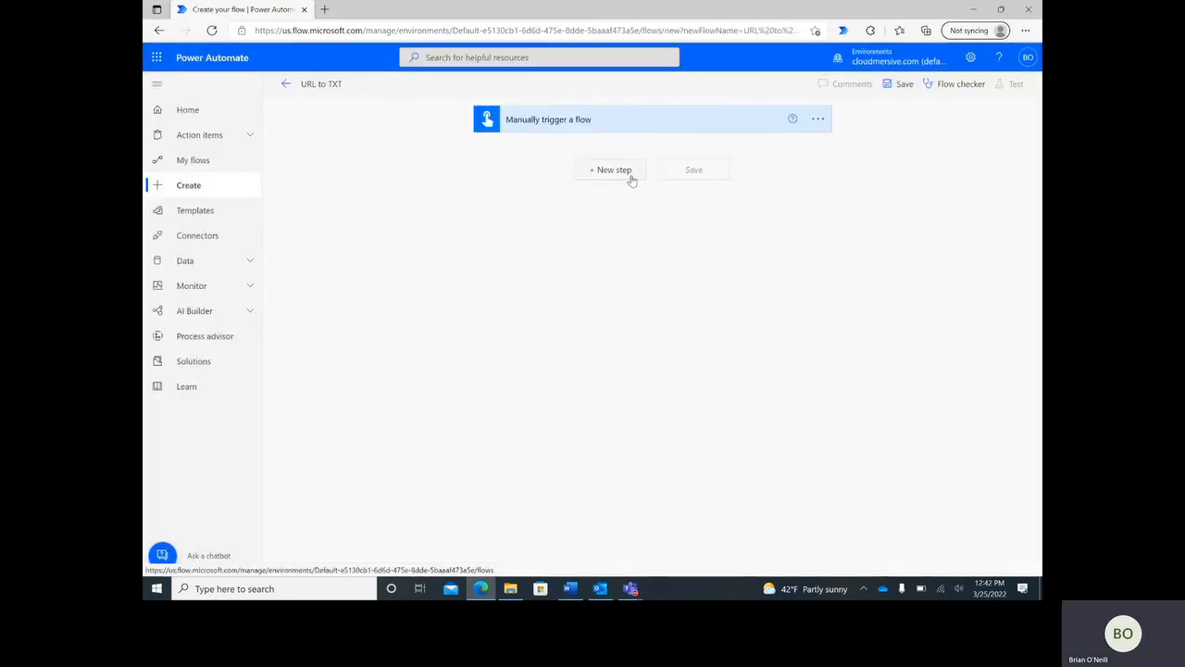
Add a new step after the trigger and choose the Cloudmersive Document Conversion connector.
left_click(610, 169)
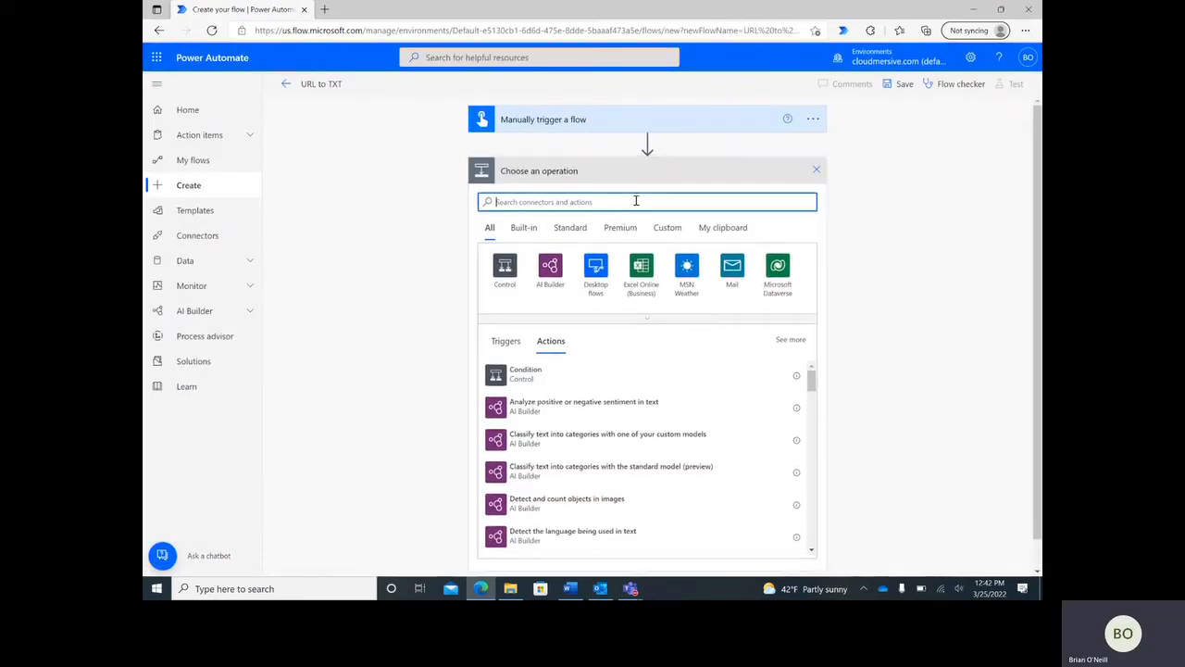
type("Cloudmersive")
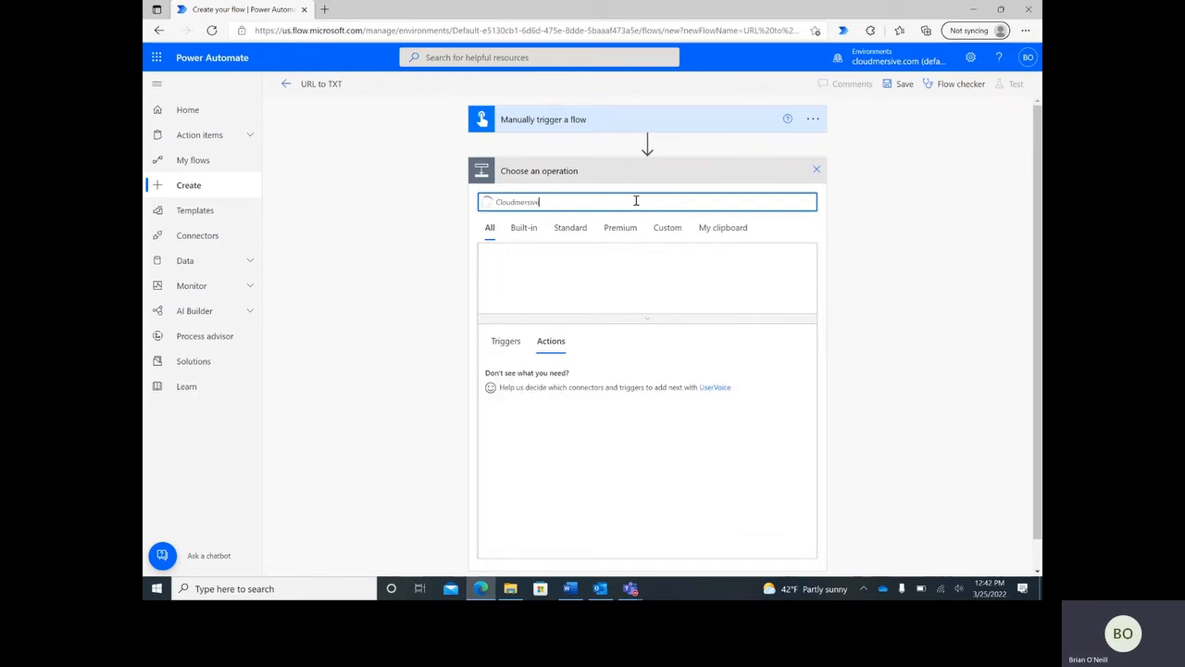
type("Cloudmersive")
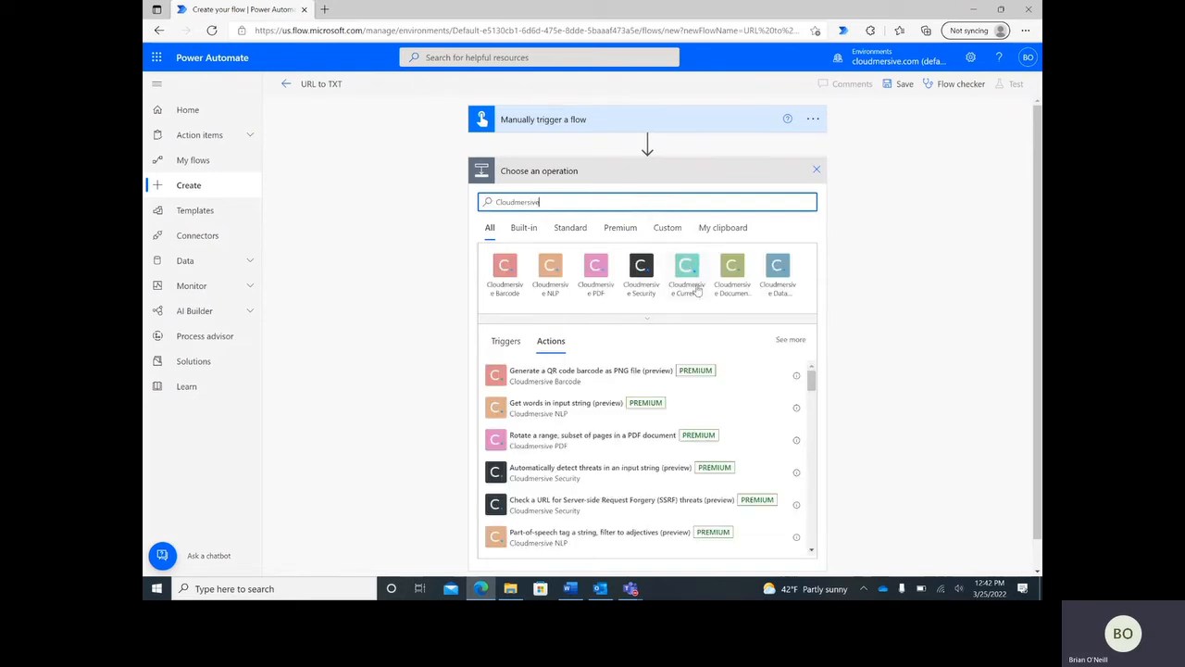
mouse_move(731, 273)
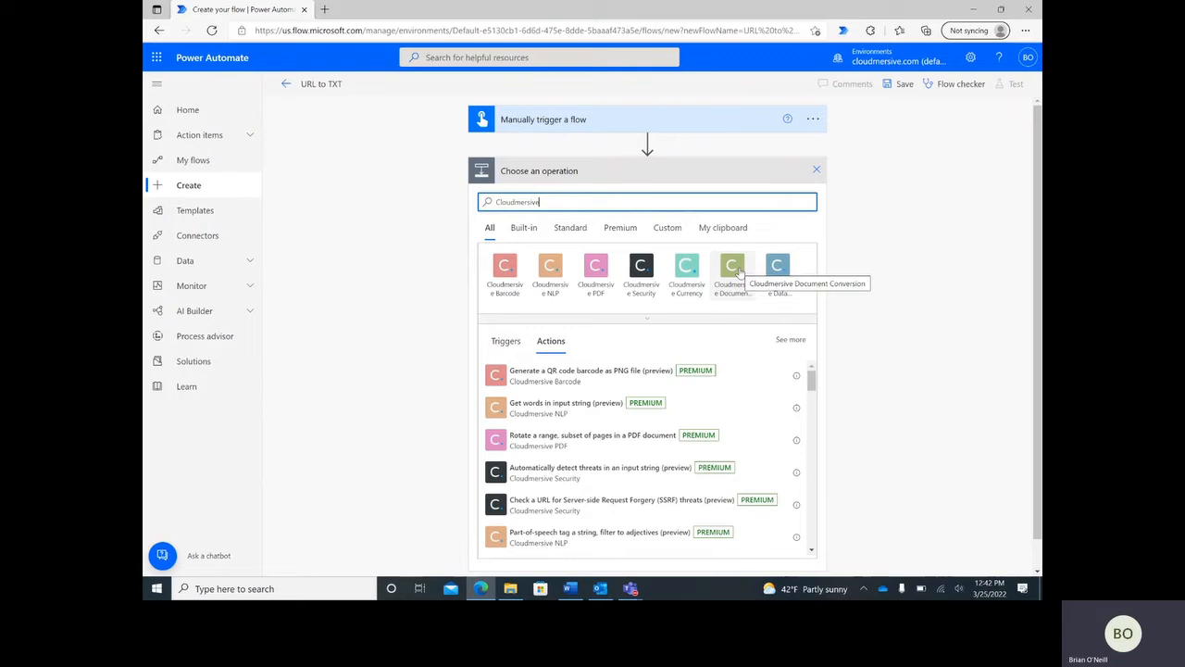
left_click(731, 266)
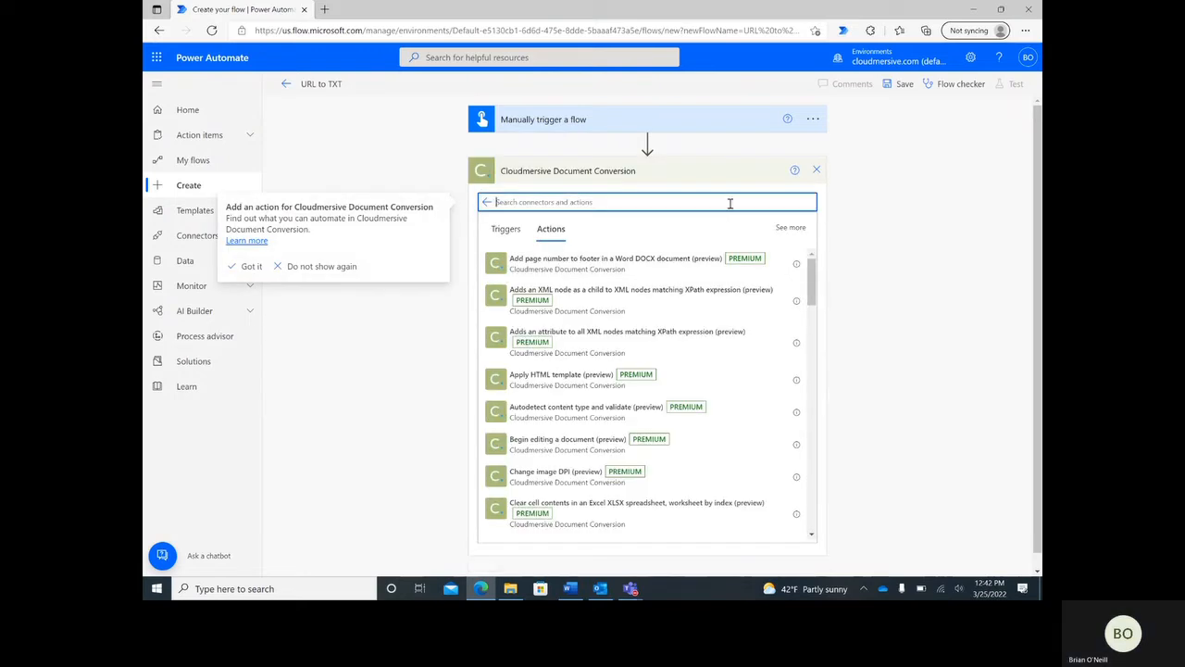
mouse_move(729, 202)
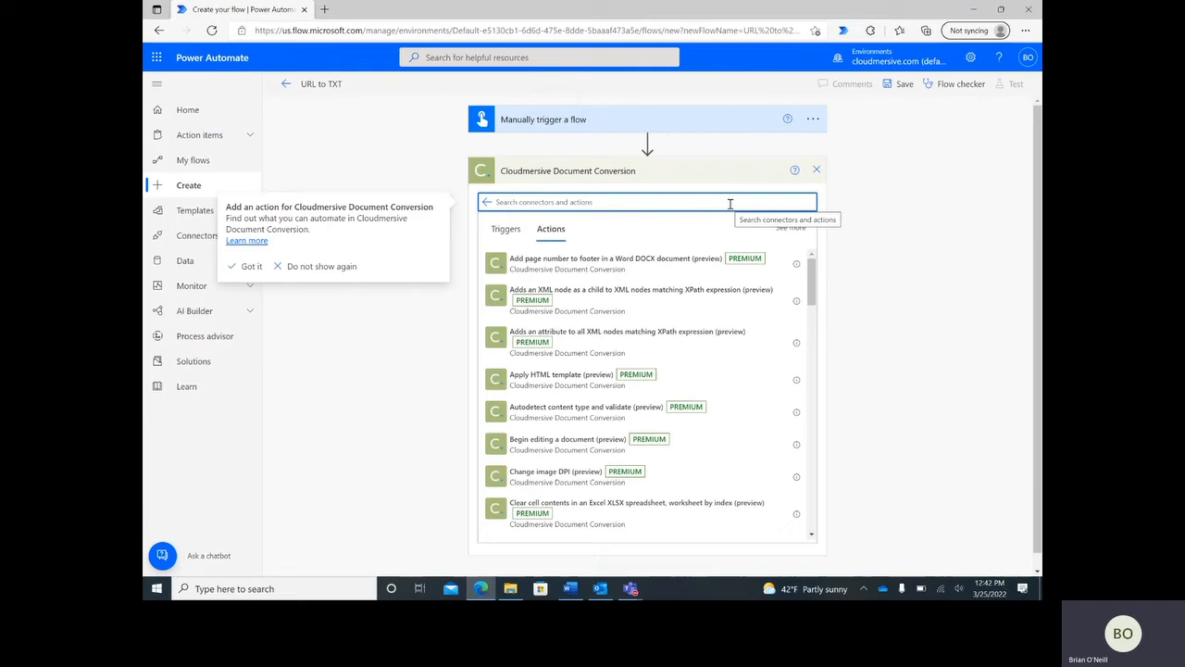
left_click(620, 201)
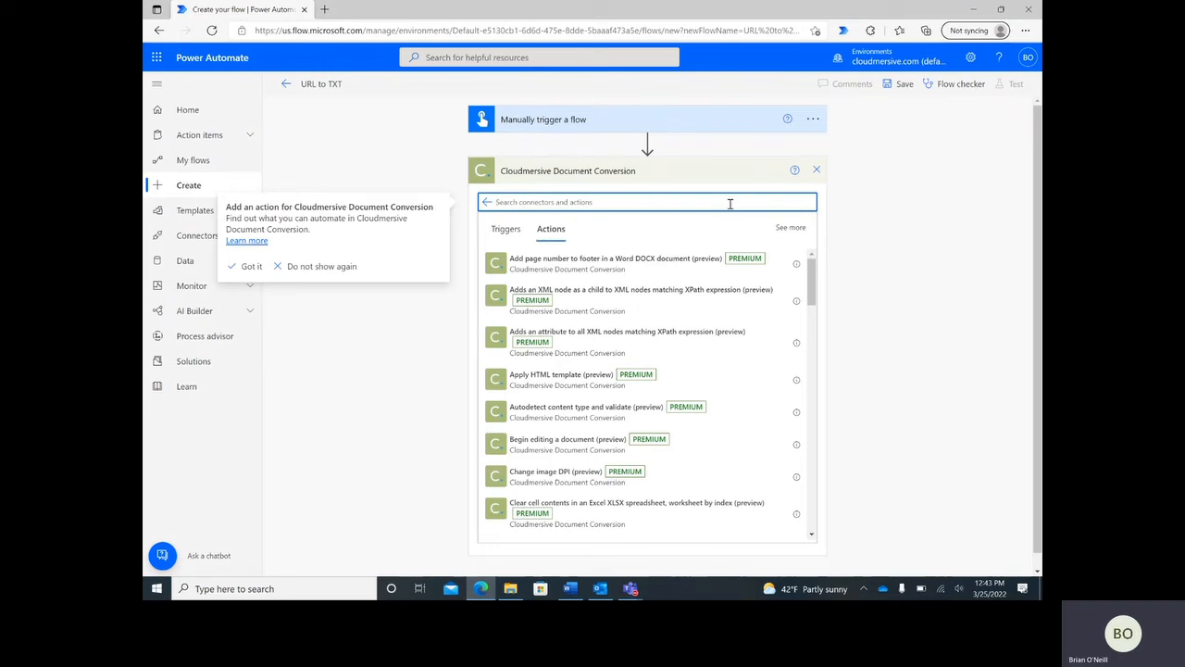
Add the 'Convert website URL page to text (txt)' action after the trigger.
type("URL to TXT")
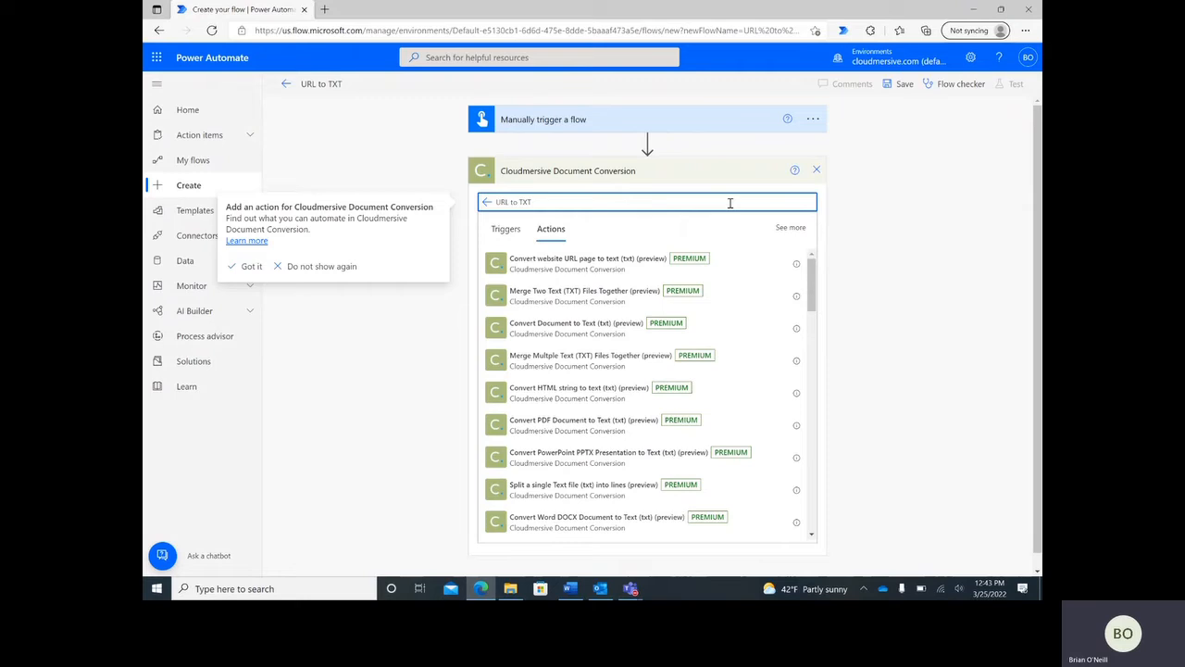
left_click(587, 263)
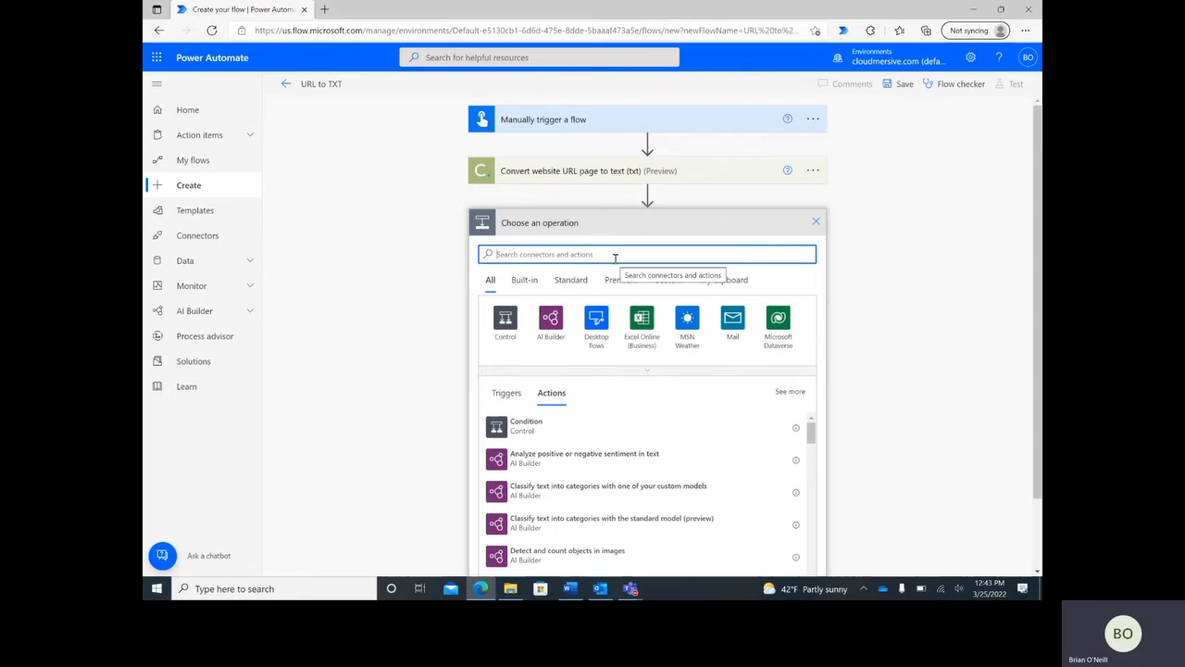
Add the OneDrive for Business 'Create file' action after the conversion step.
type("create file")
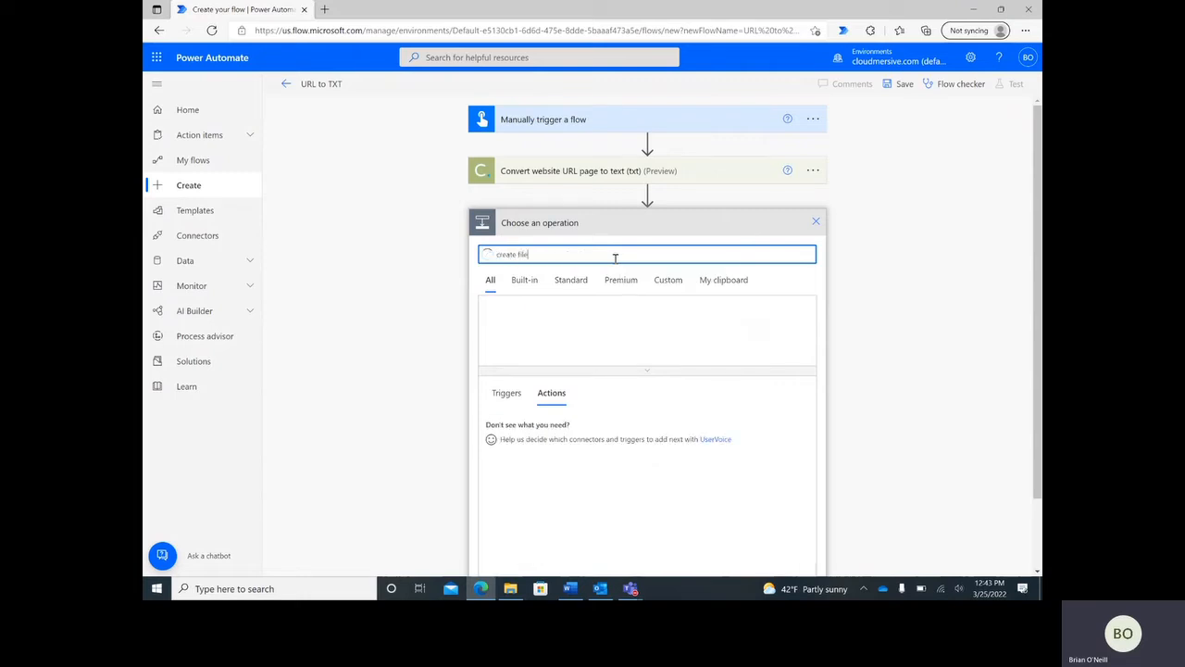
type("create file")
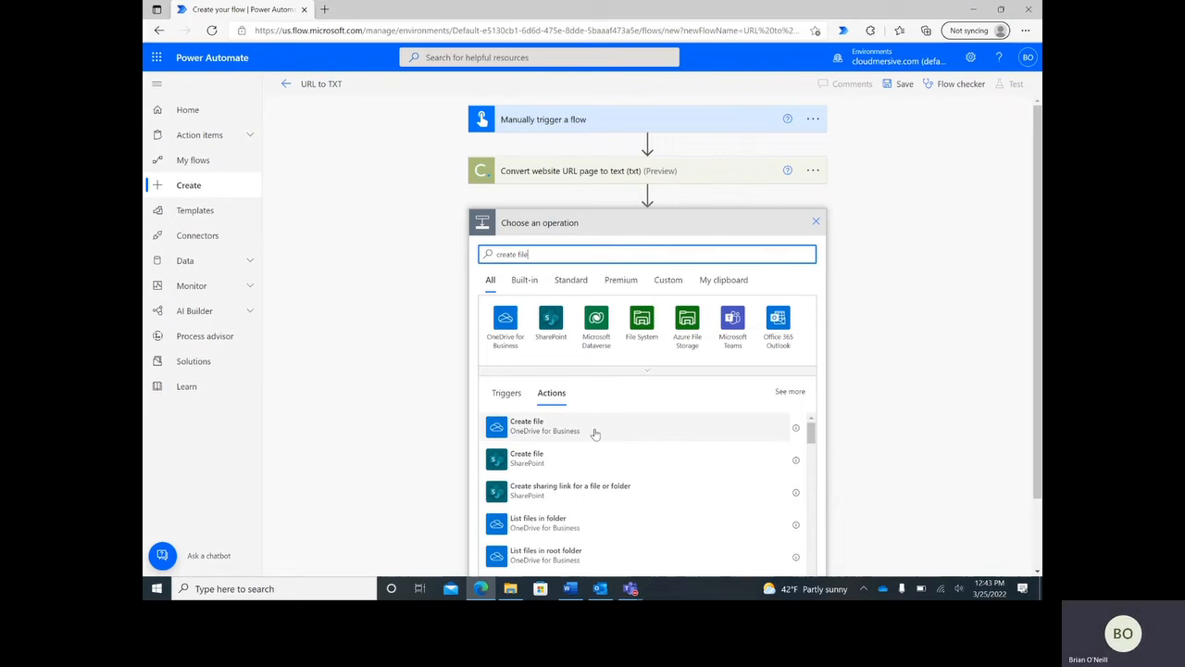
left_click(526, 426)
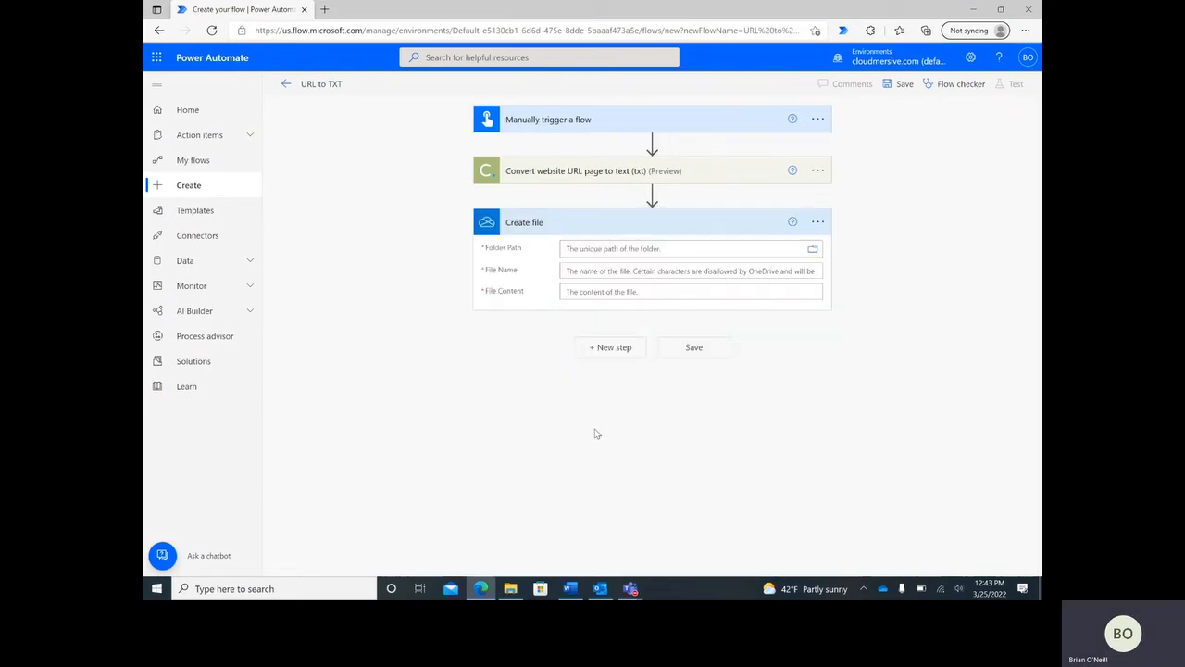
mouse_move(865, 324)
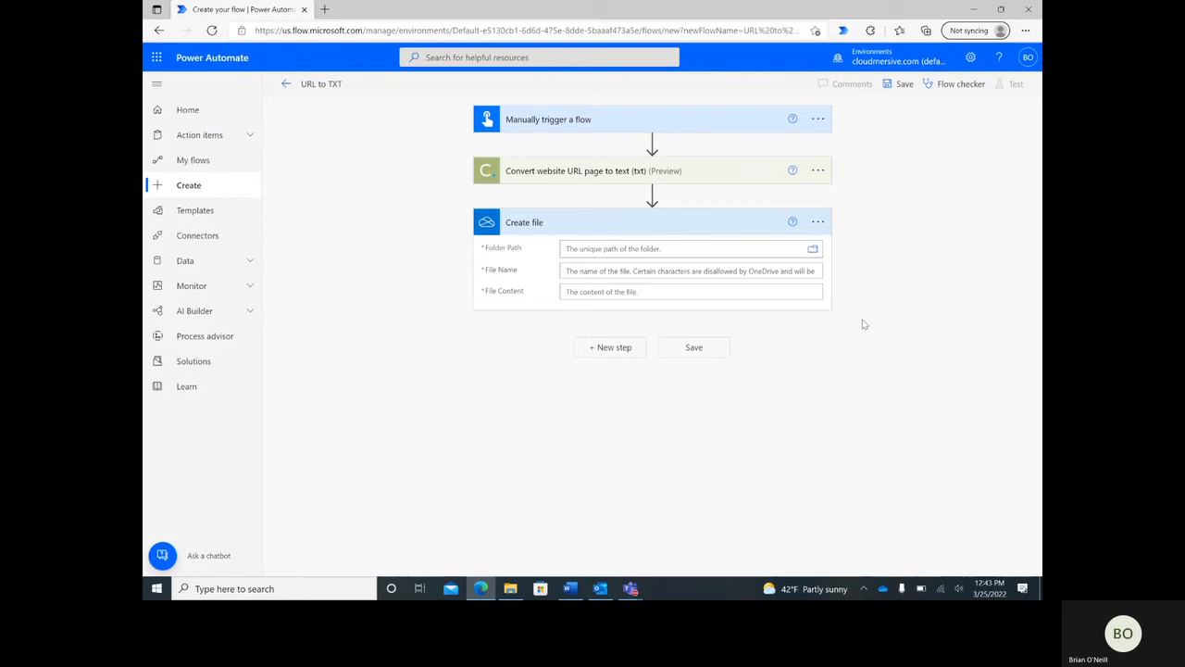
mouse_move(886, 260)
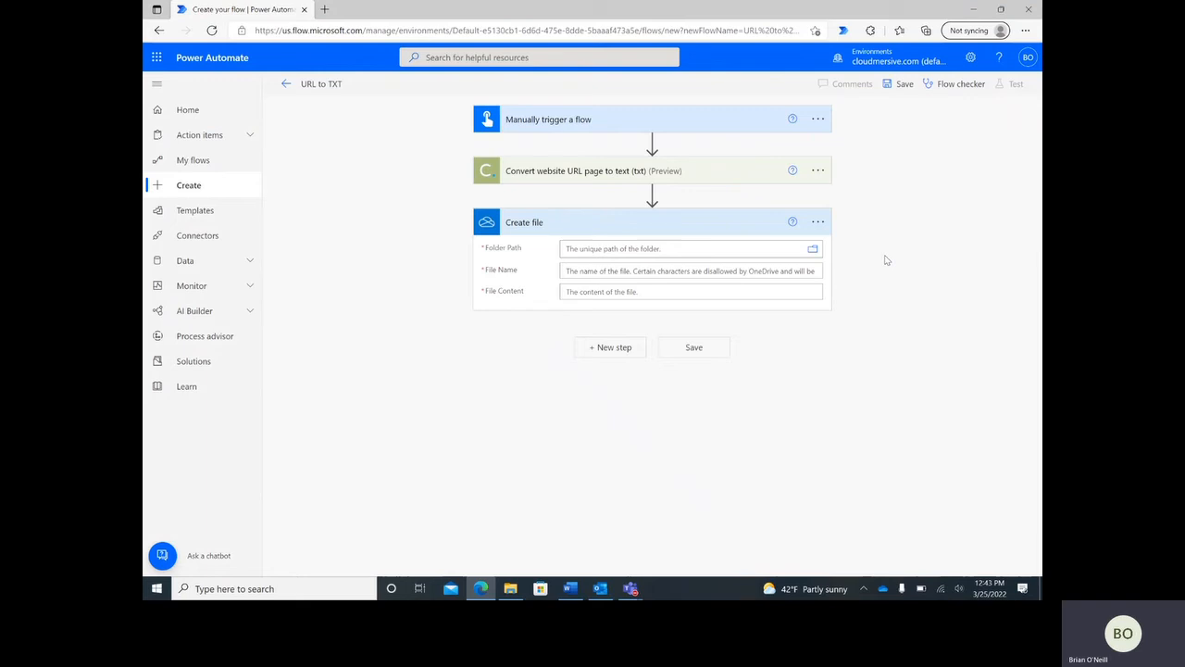
Set folder /Power Automate Tests, file name 'Google TXT.txt', and TextContentResult as content.
left_click(812, 248)
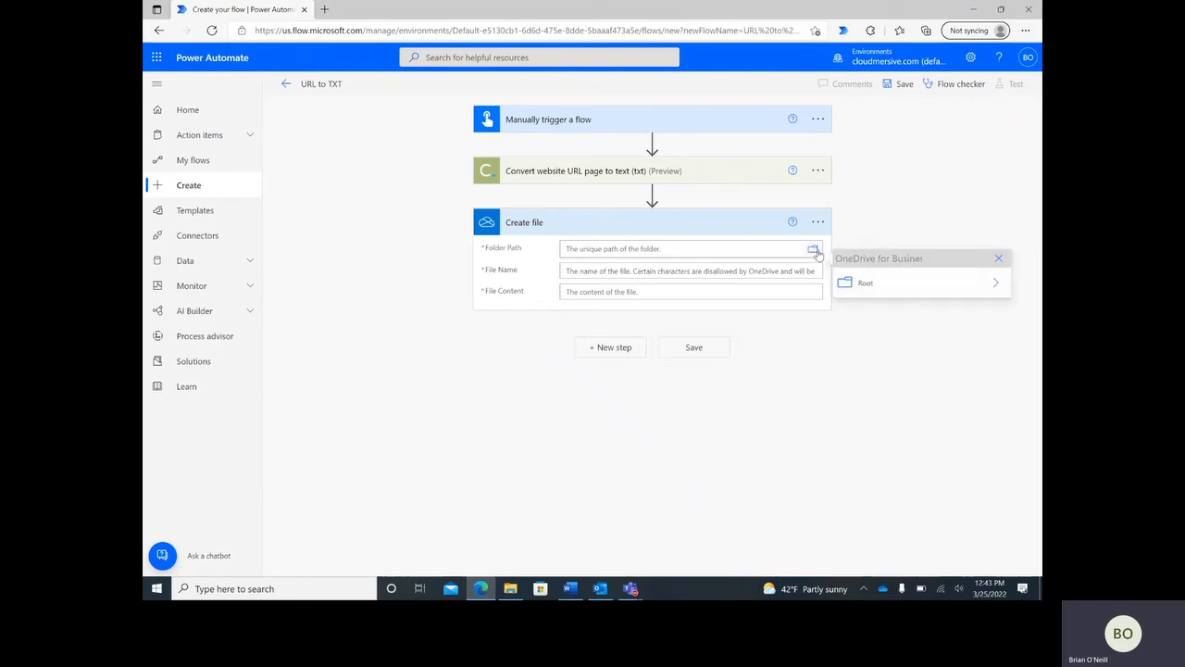
left_click(866, 283)
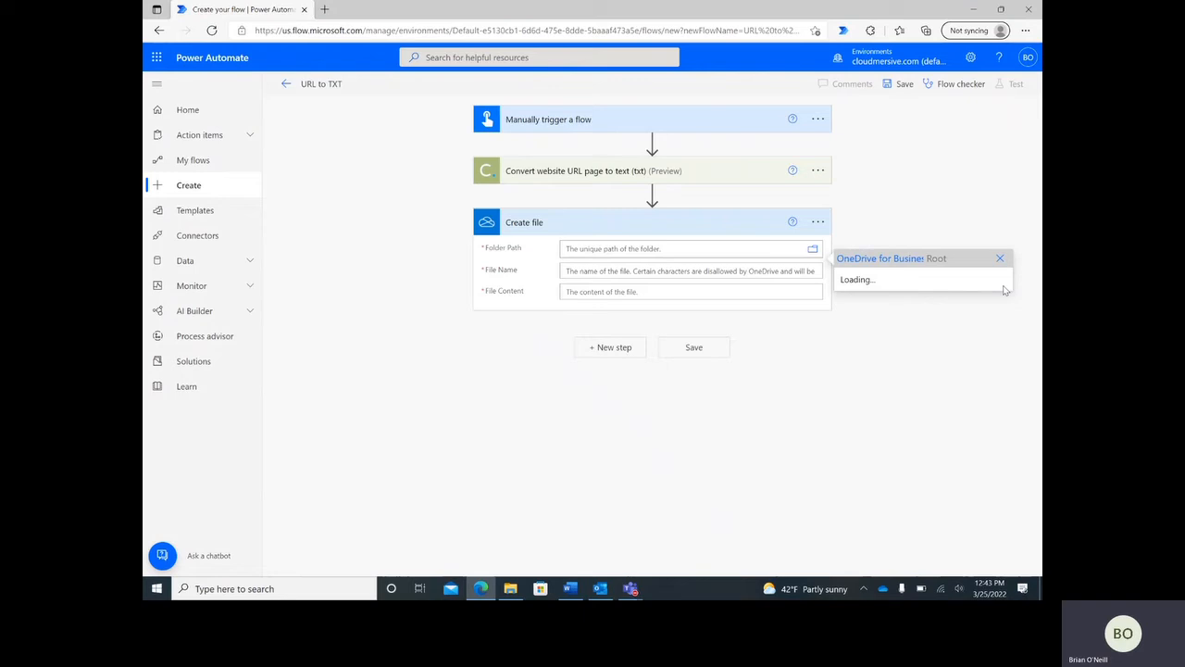
left_click(999, 258)
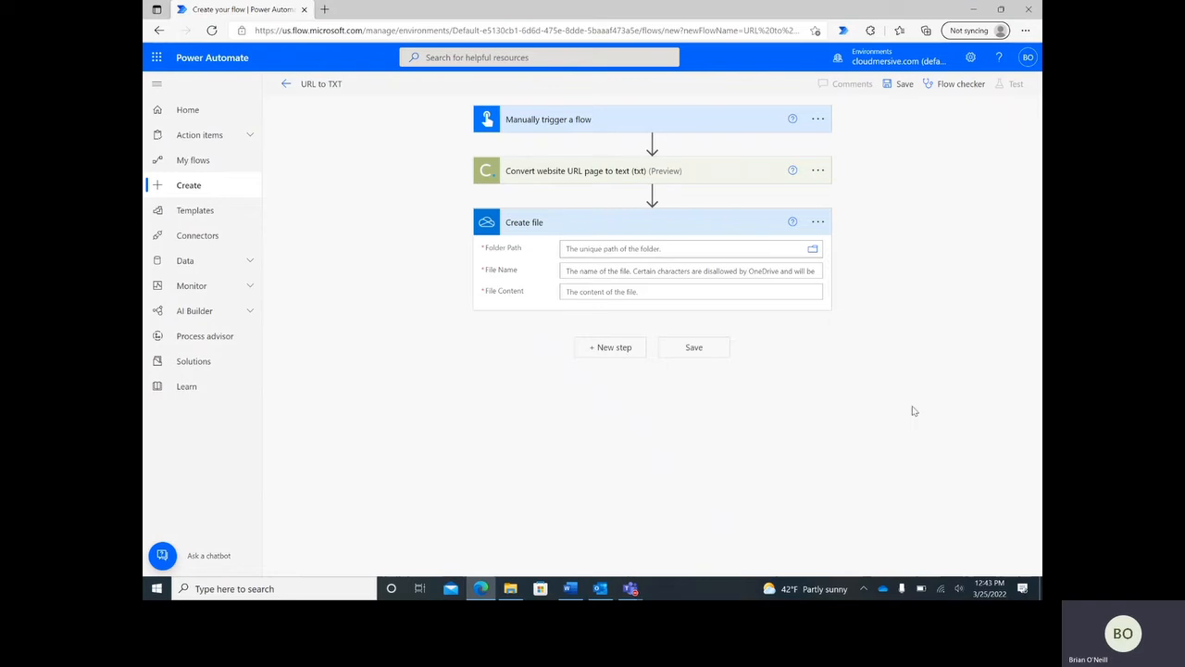
left_click(685, 282)
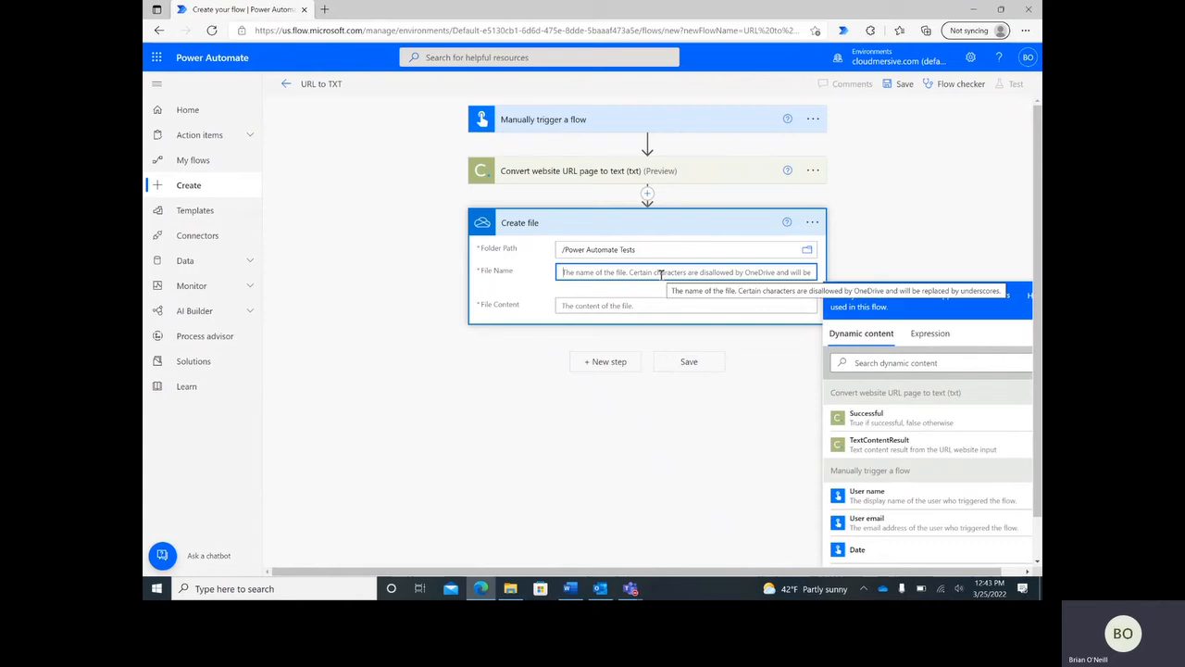
type("Google TXT")
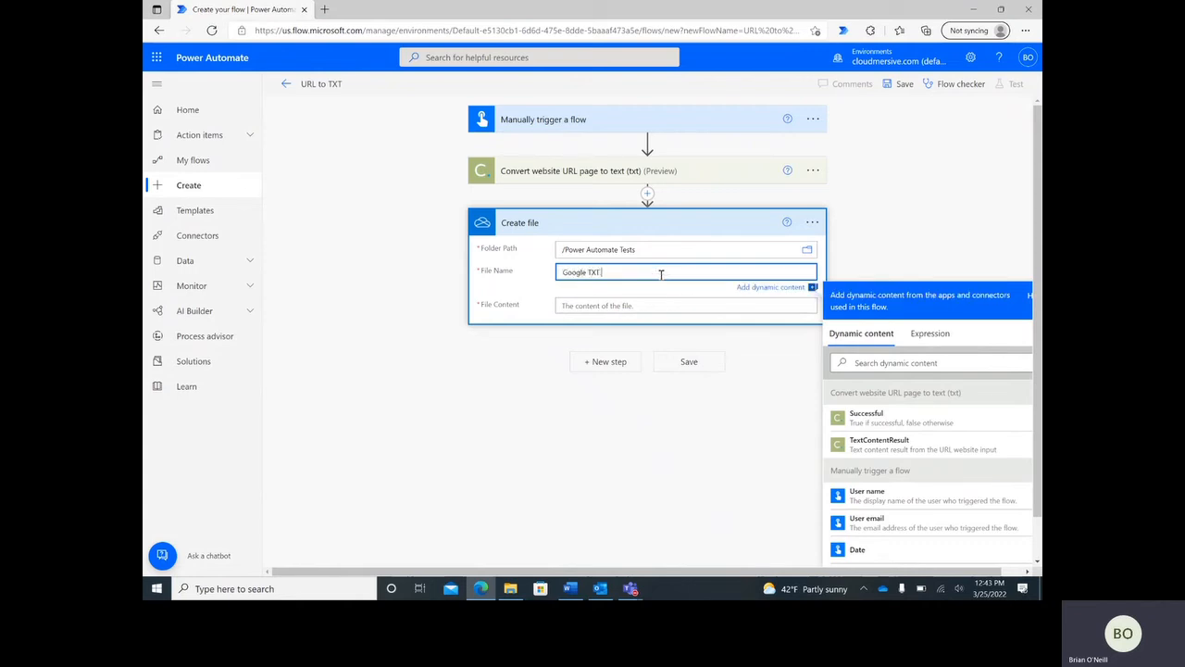
type(".txt")
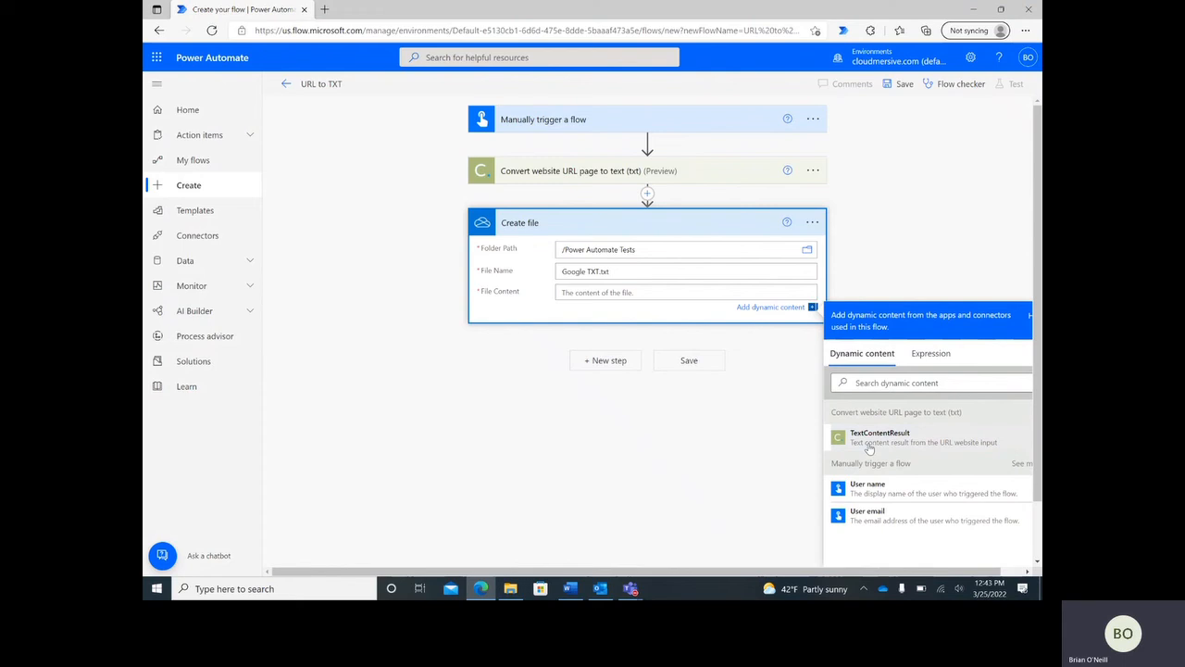
left_click(880, 437)
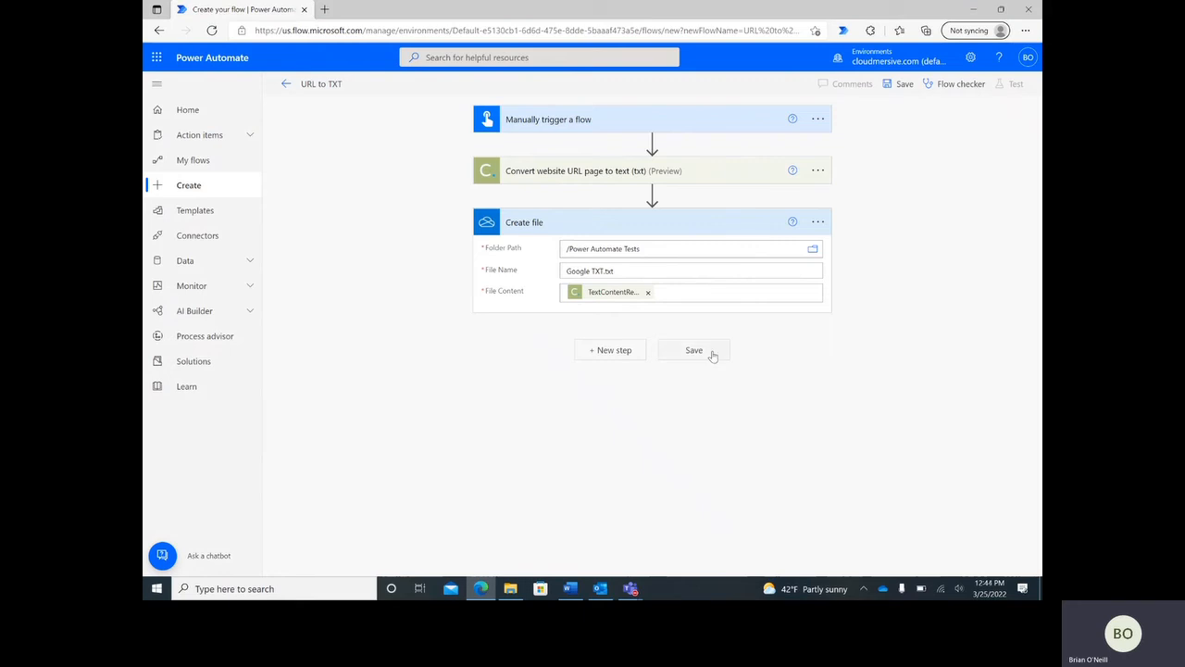
Save the URL to TXT flow and bring up the Test Flow panel.
left_click(694, 350)
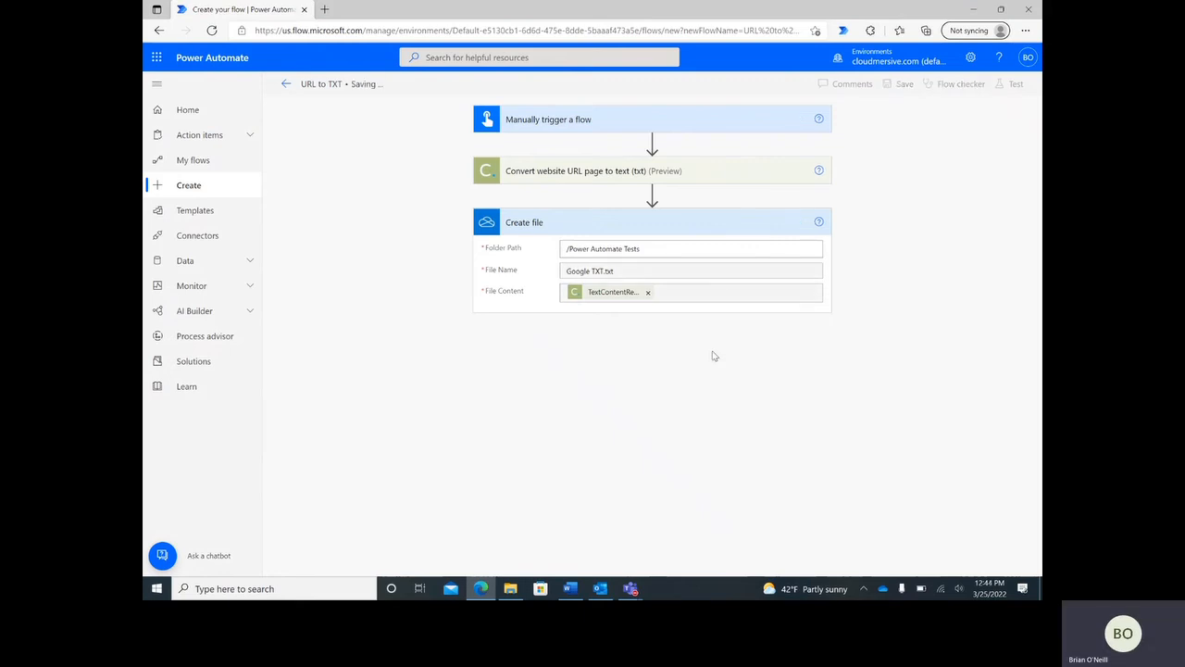
mouse_move(765, 336)
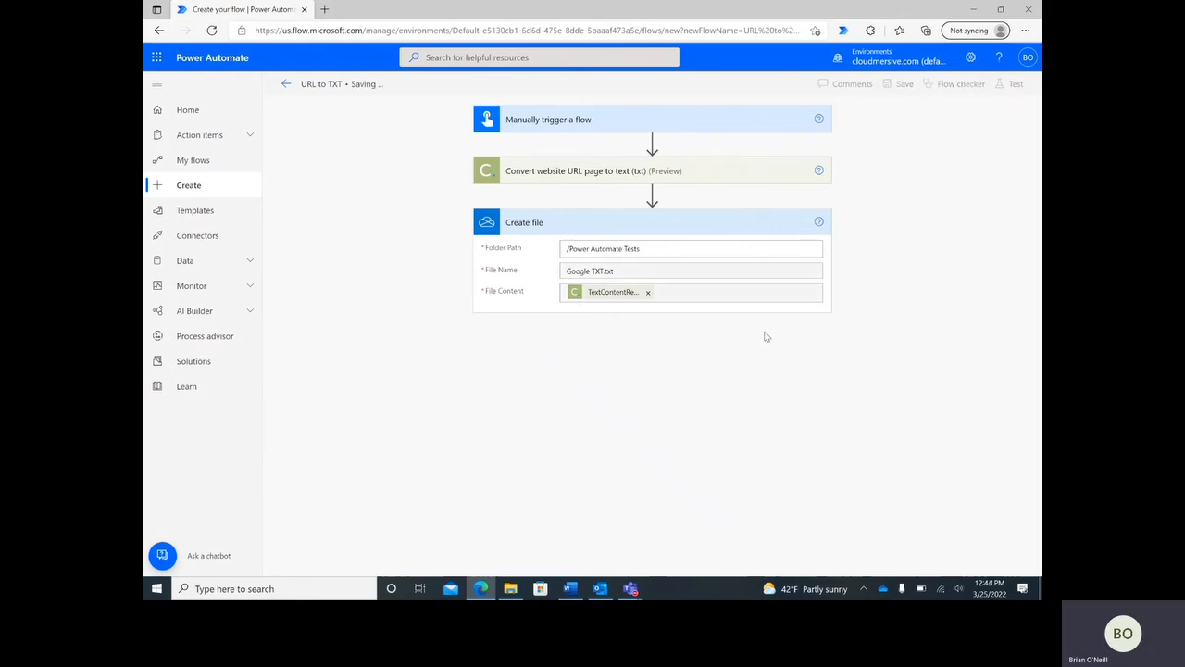
left_click(1016, 83)
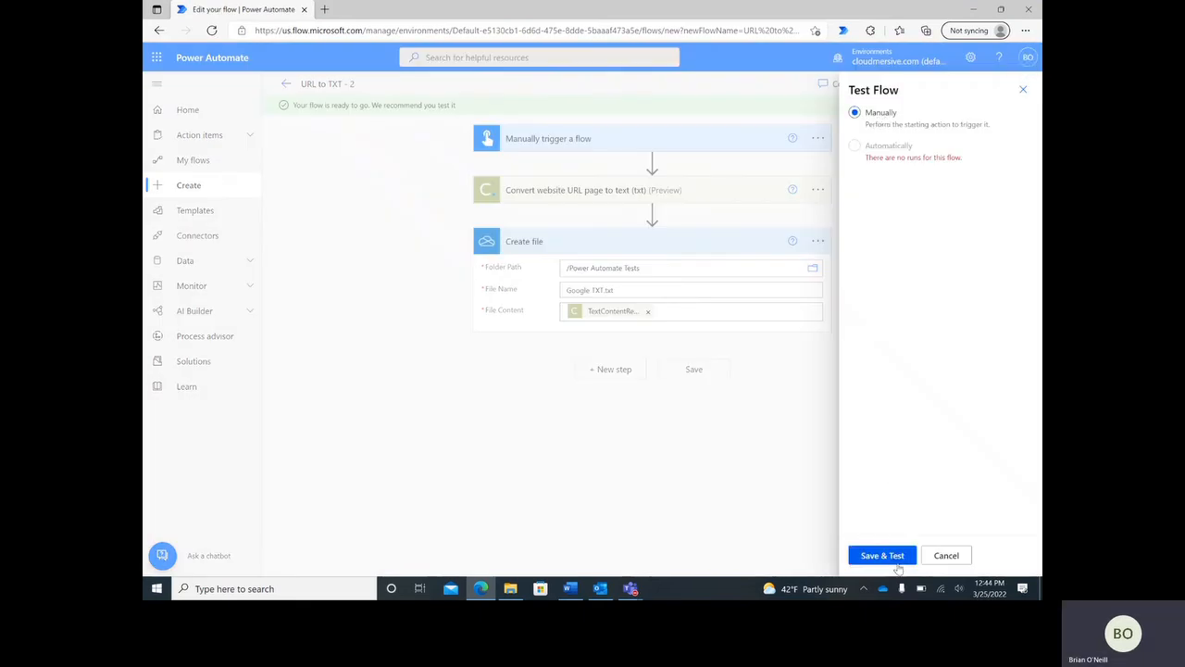
Run a manual test, confirming connections, and view the running flow's history.
left_click(882, 554)
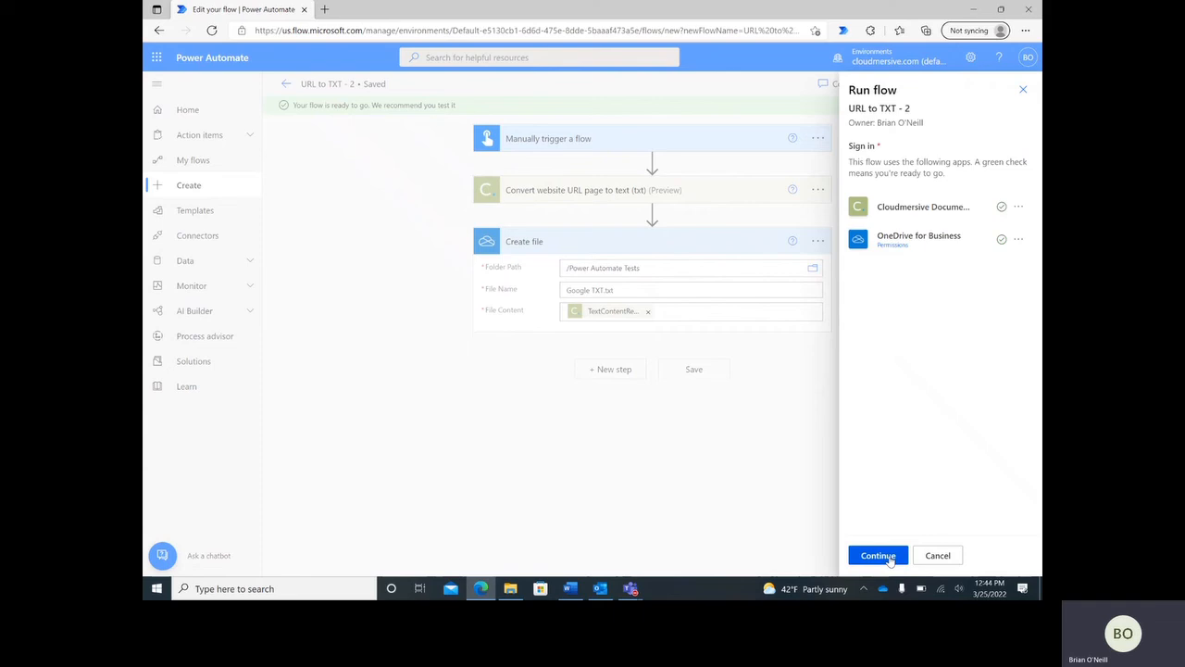
left_click(877, 555)
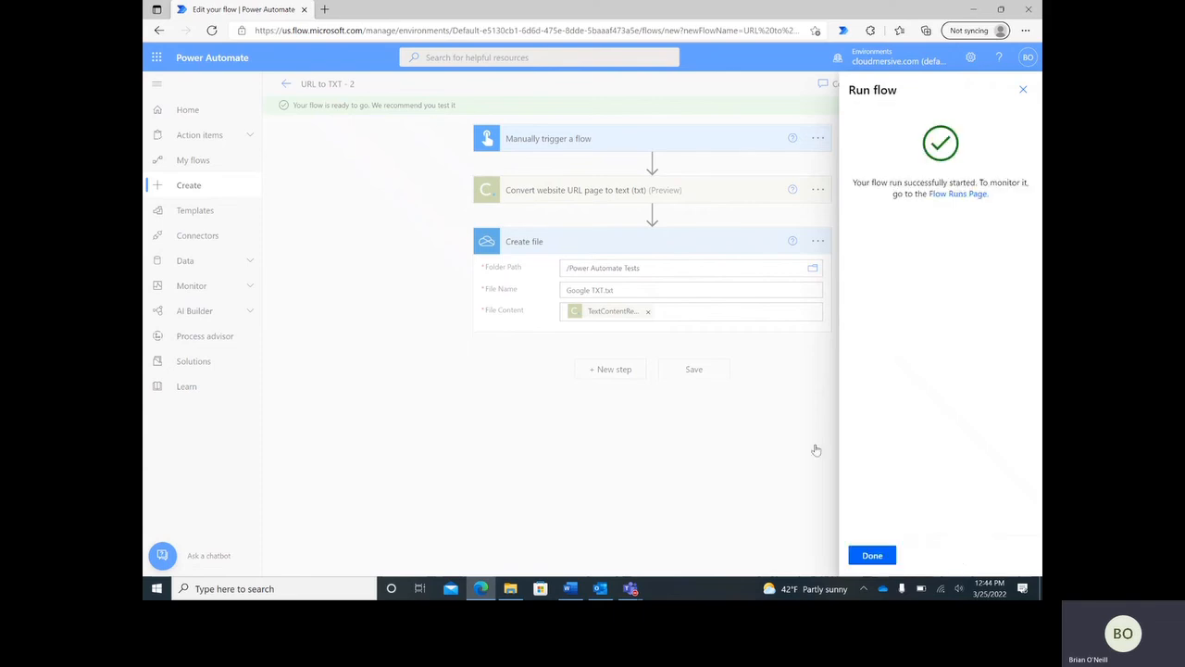
left_click(872, 554)
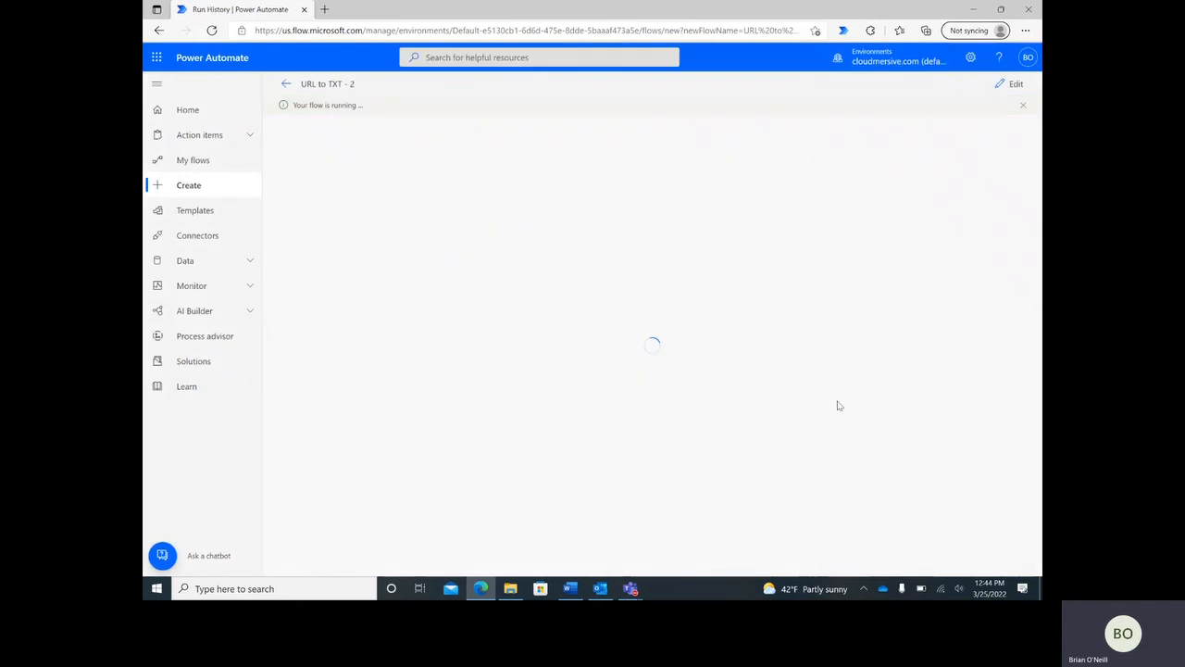